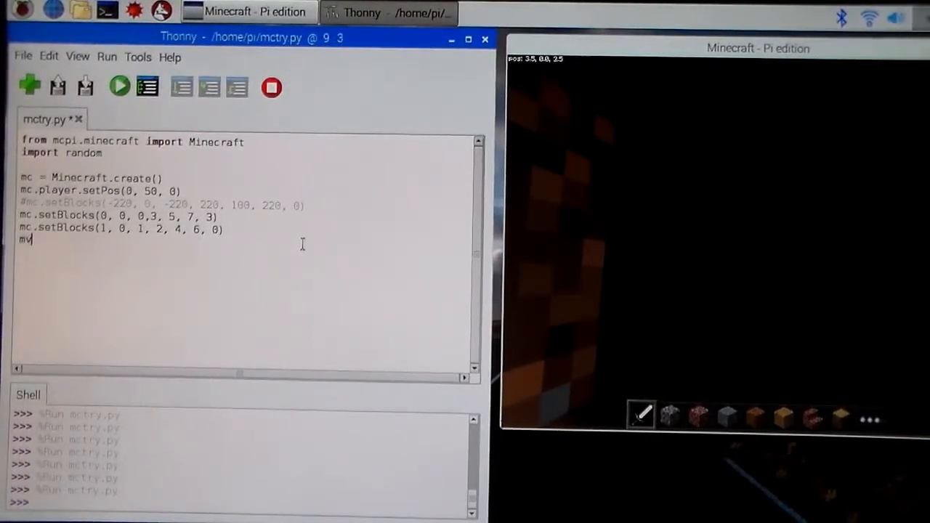
- Type the third setBlocks line mc.setBlocks(3.5, 0, 3.5, 3.5, 1, 3.5, 0) to fill with air
key("BackSpace")
type("c.setBlocks(")
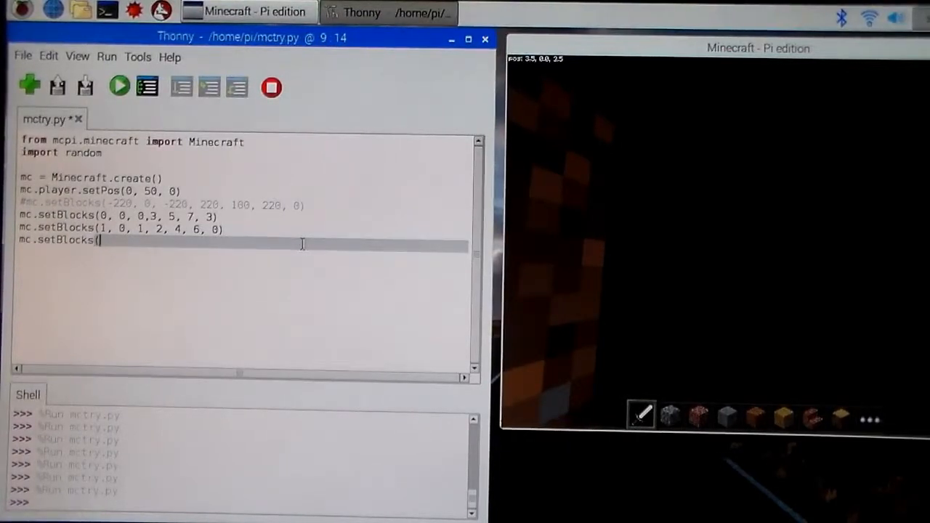
type("3,")
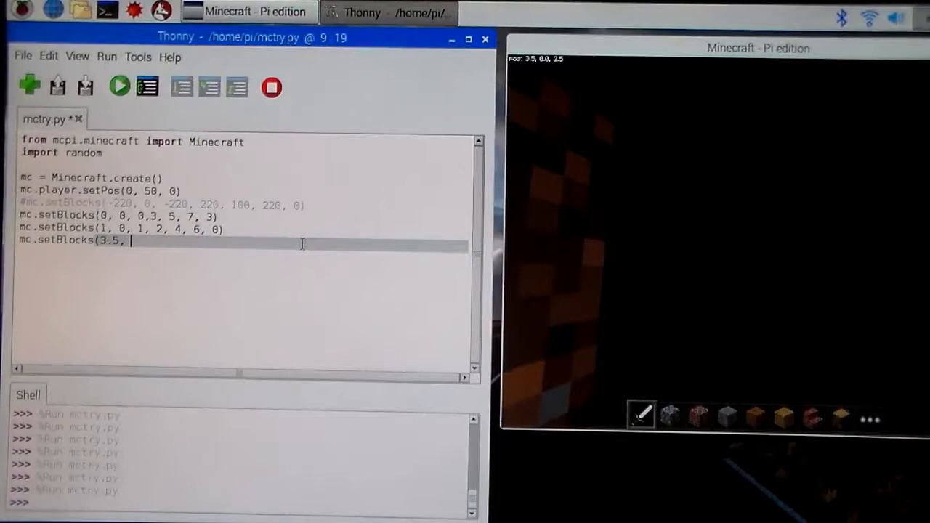
type("0,")
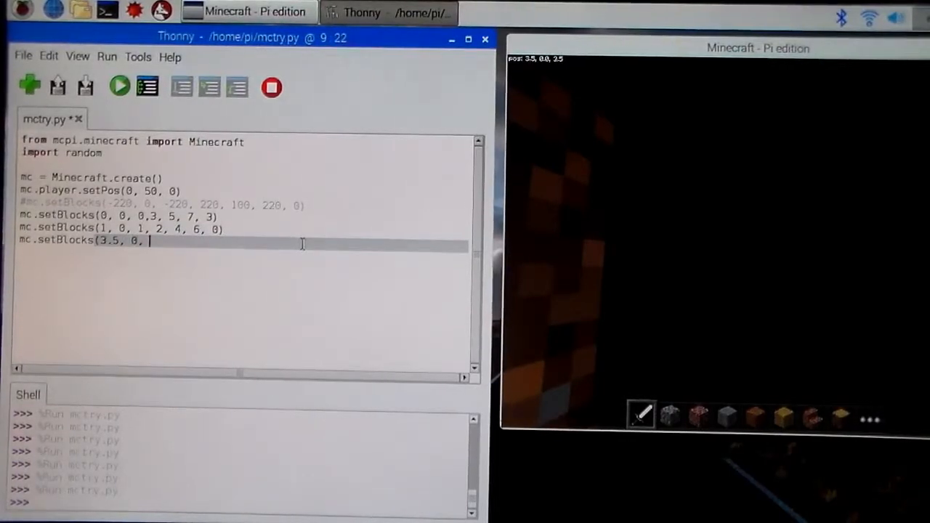
type("3.5")
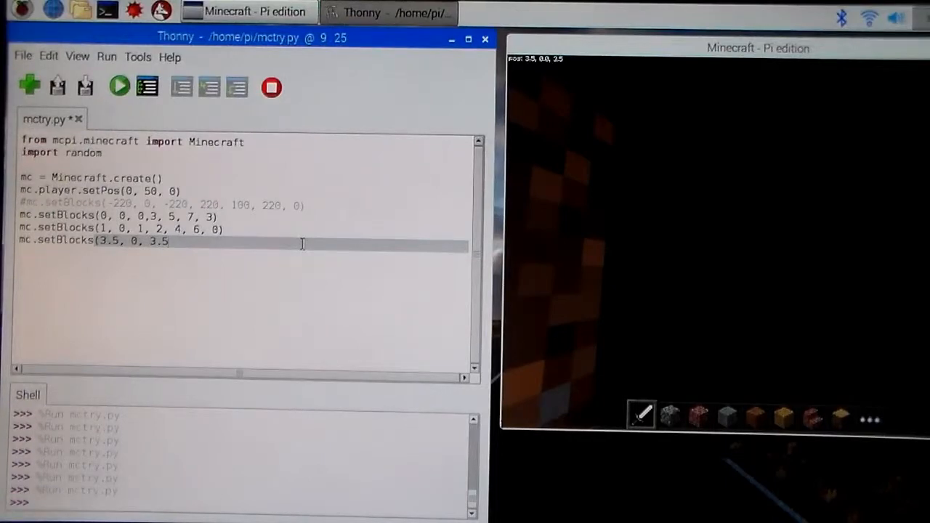
type(", 3.5,")
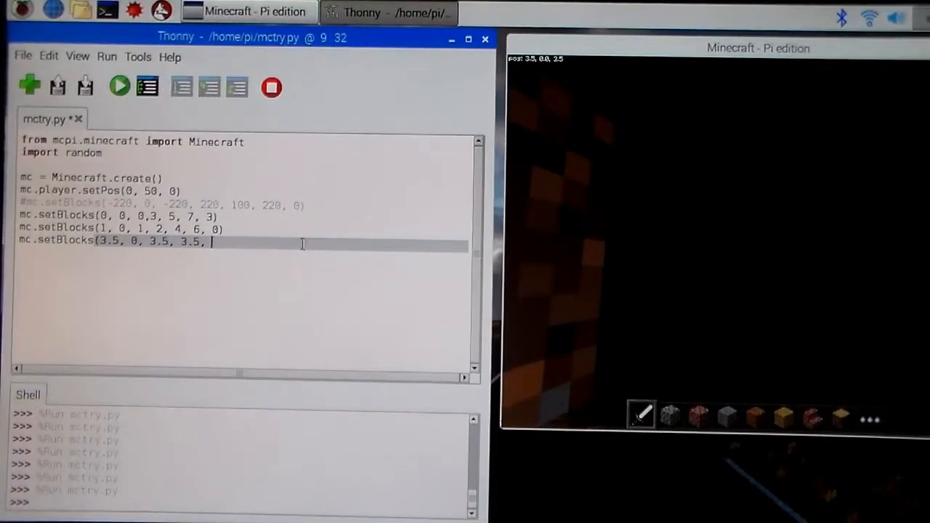
type("1,")
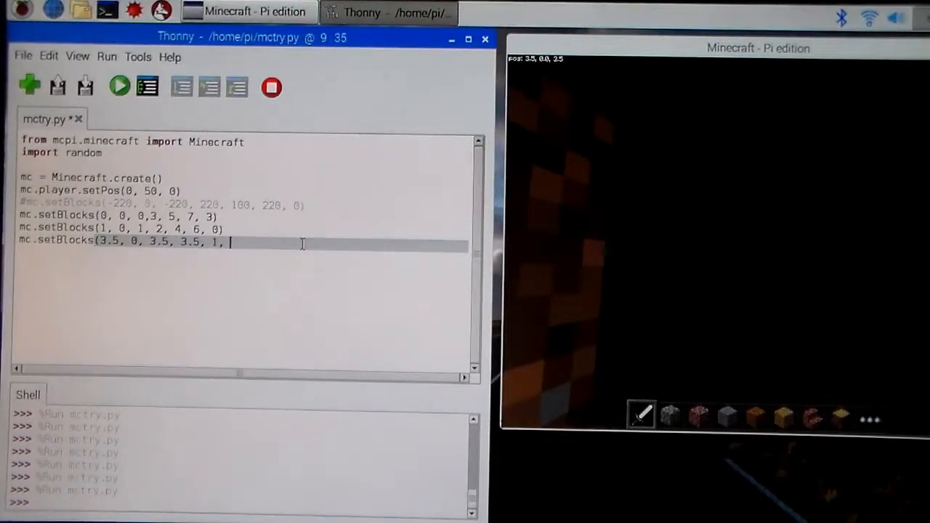
type("3.5,")
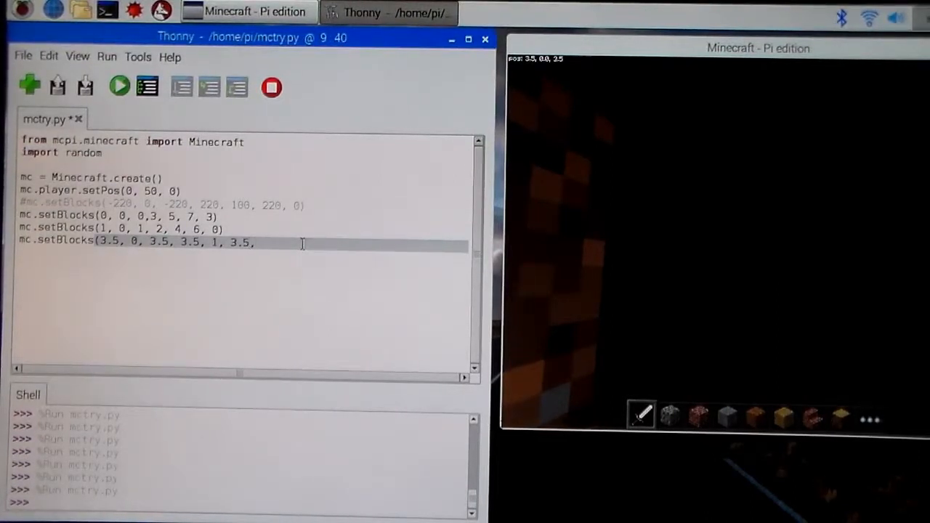
type("0)")
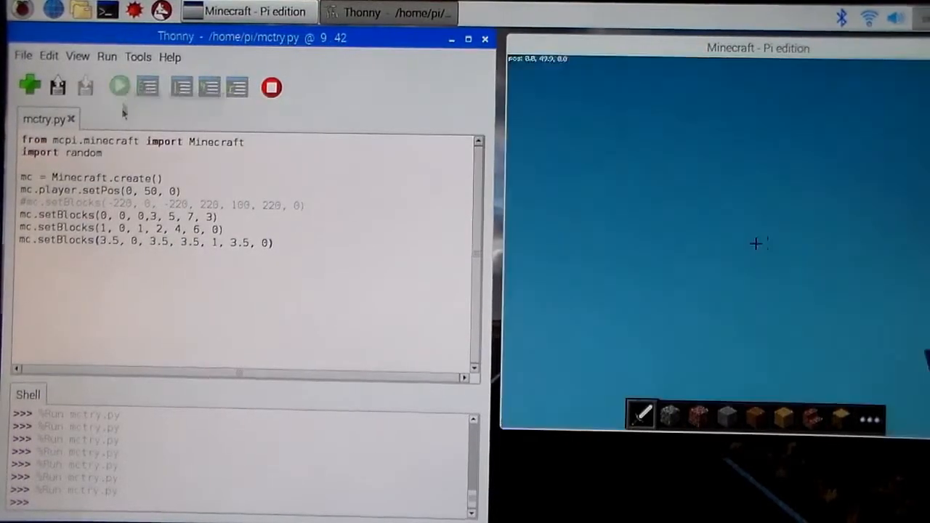
- Run the edited mctry.py script from Thonny
left_click(119, 86)
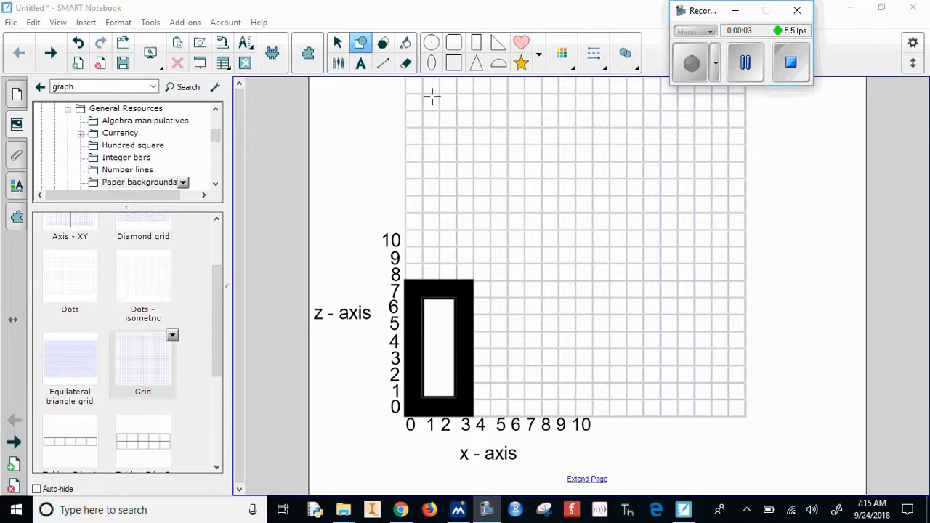
mouse_move(454, 351)
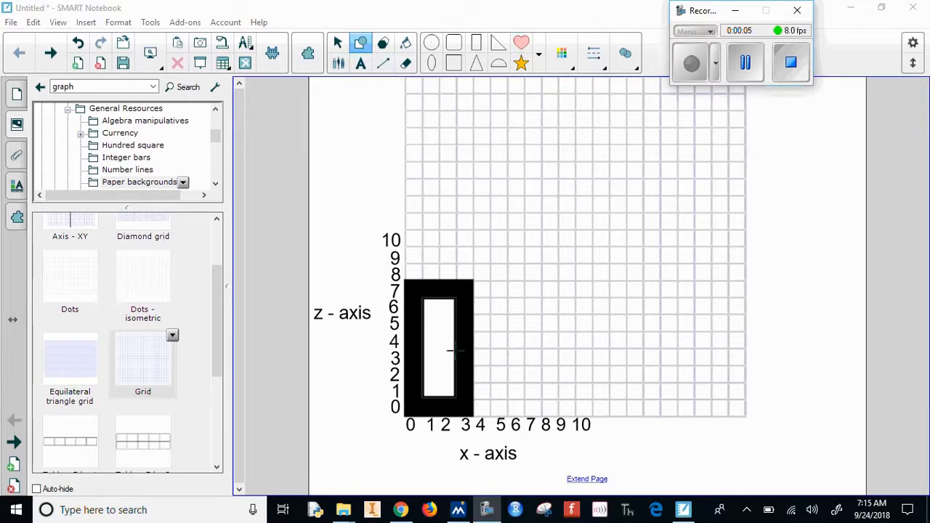